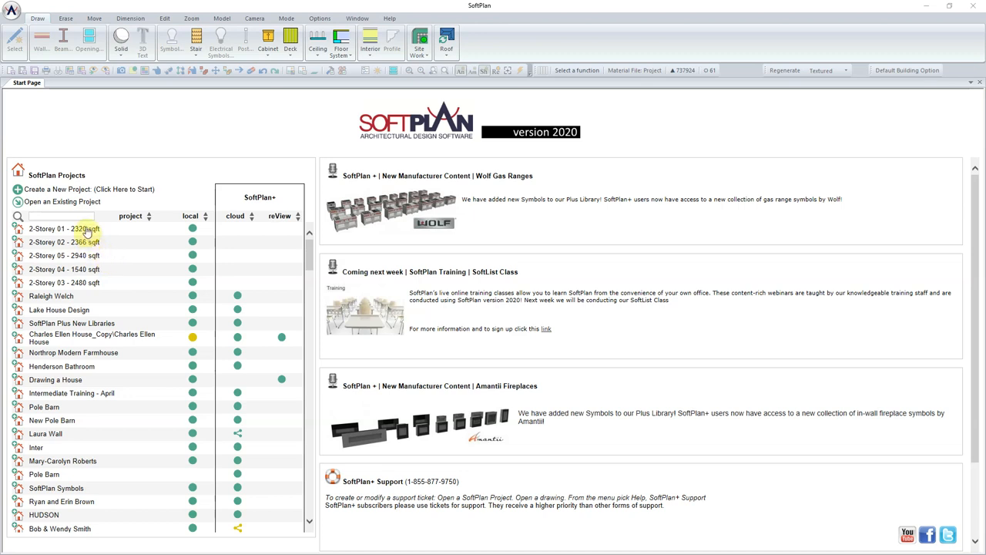
- Pin the 2-Storey 04, 03 and 02 projects to the top of the start page list
right_click(78, 229)
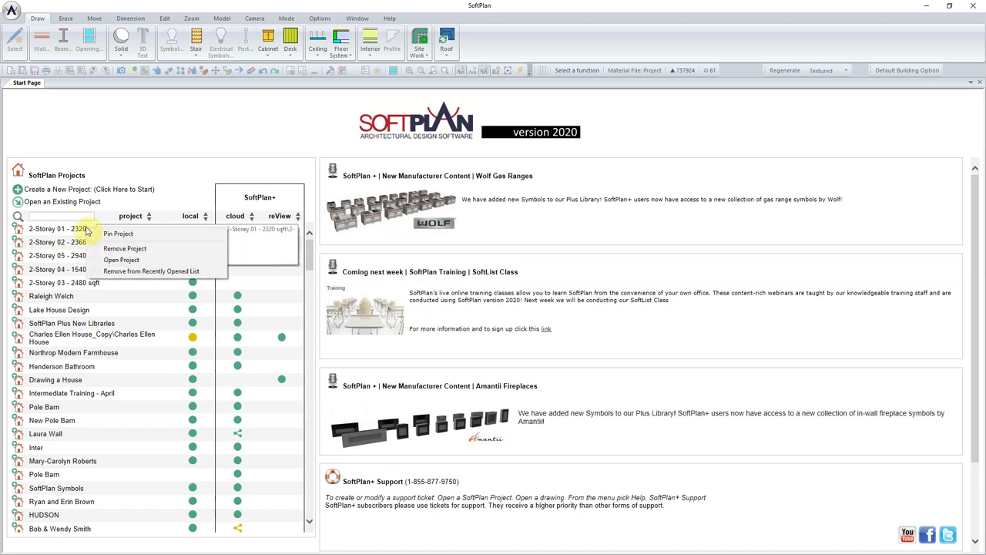
mouse_move(118, 233)
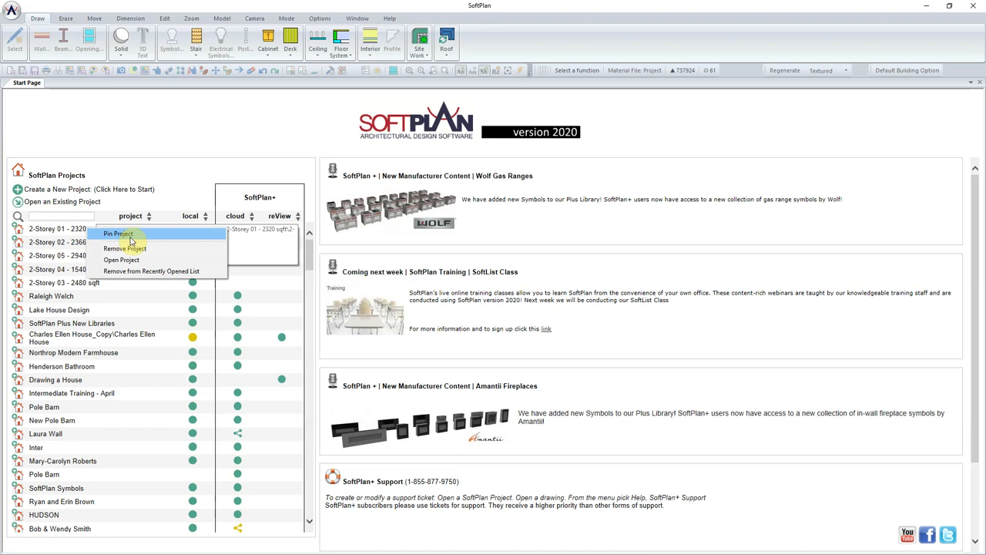
mouse_move(125, 248)
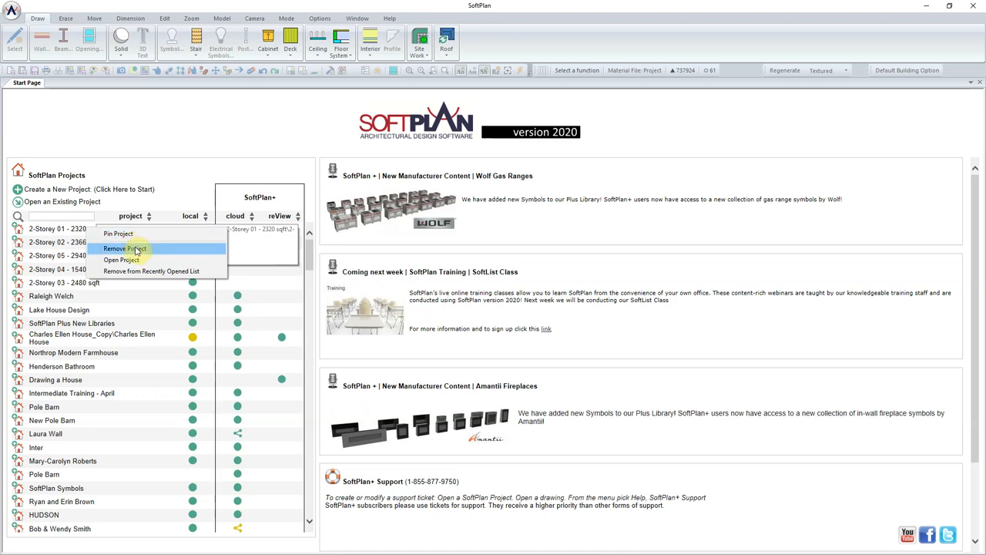
mouse_move(121, 260)
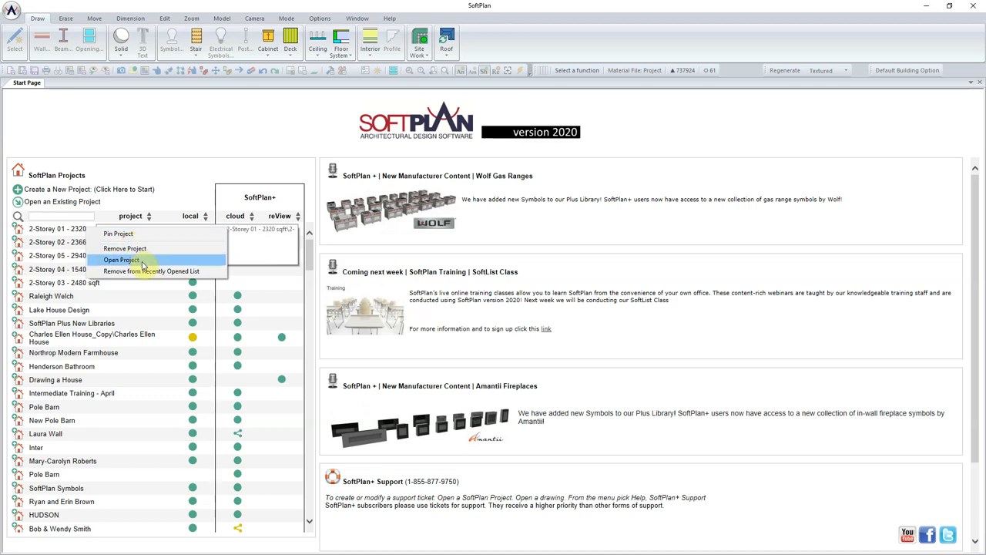
mouse_move(146, 271)
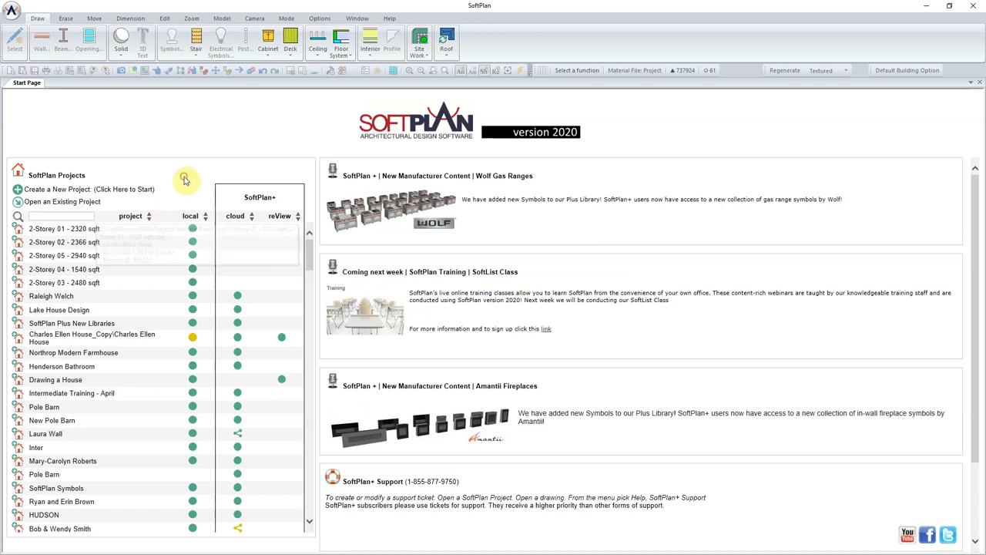
mouse_move(113, 255)
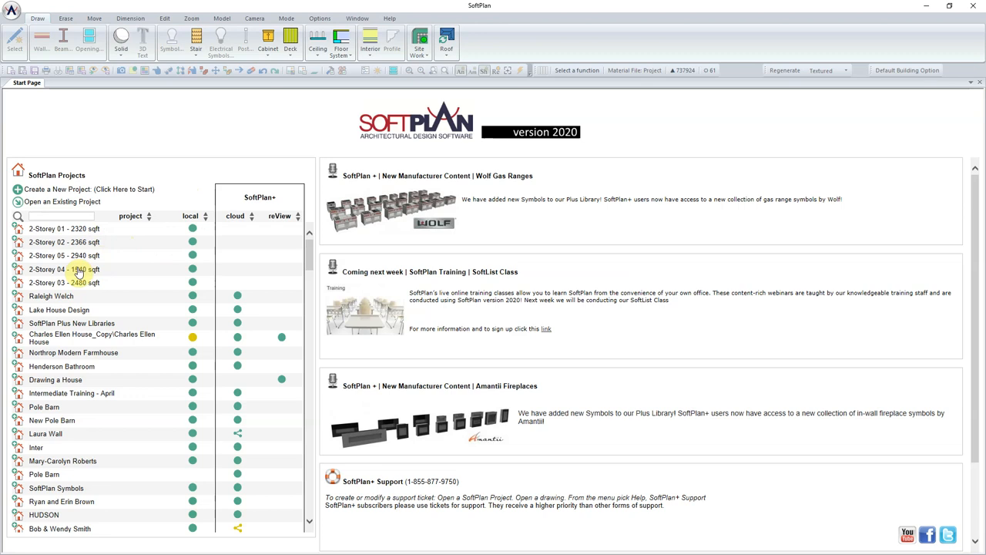
right_click(73, 269)
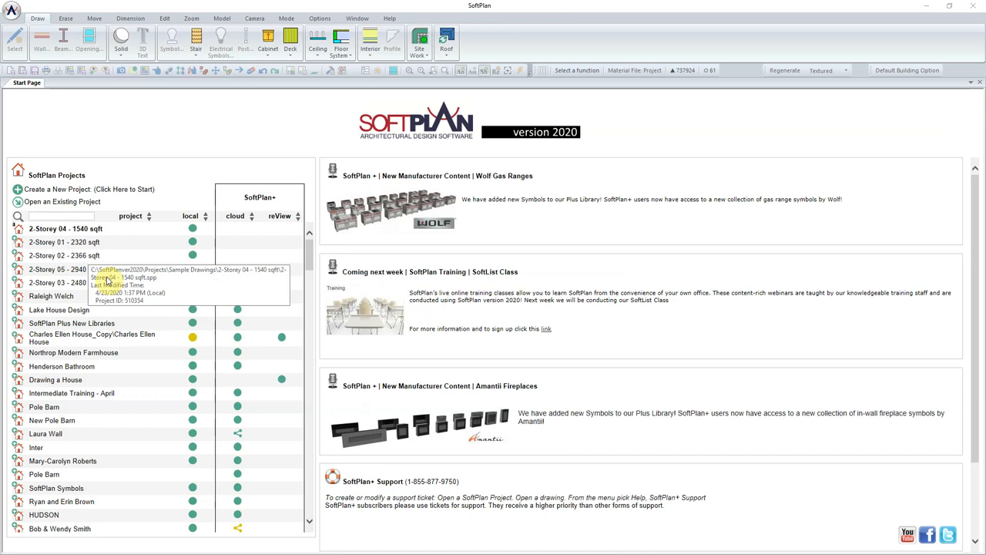
mouse_move(85, 269)
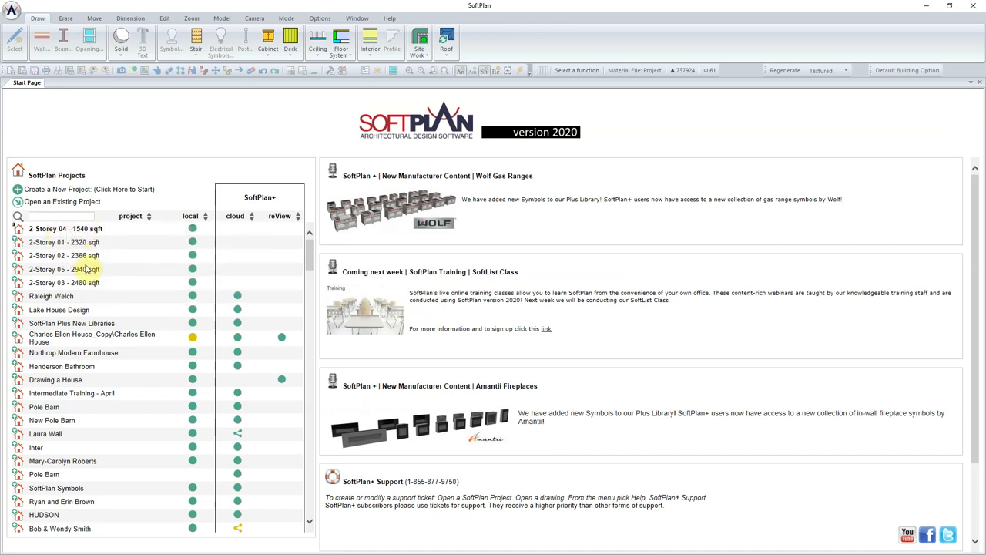
right_click(77, 282)
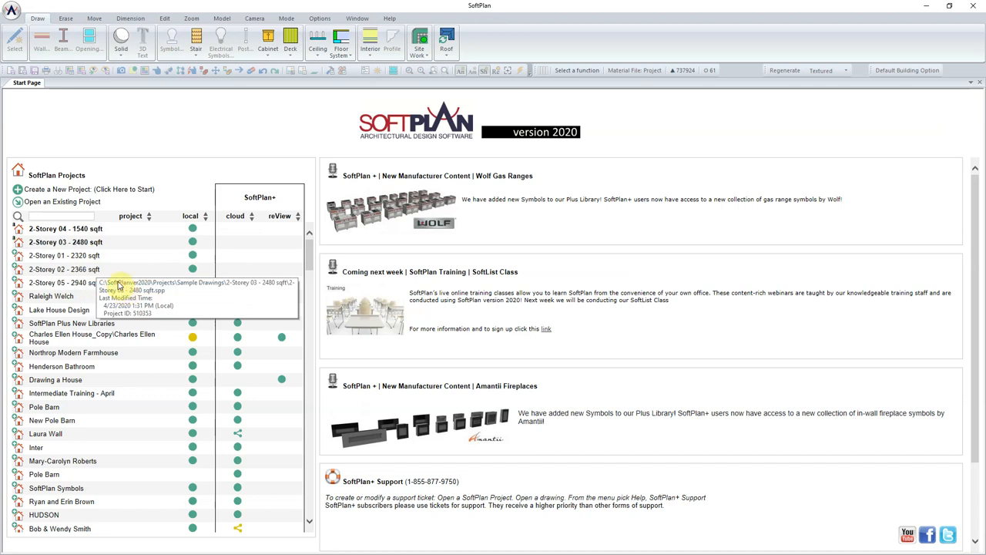
mouse_move(147, 226)
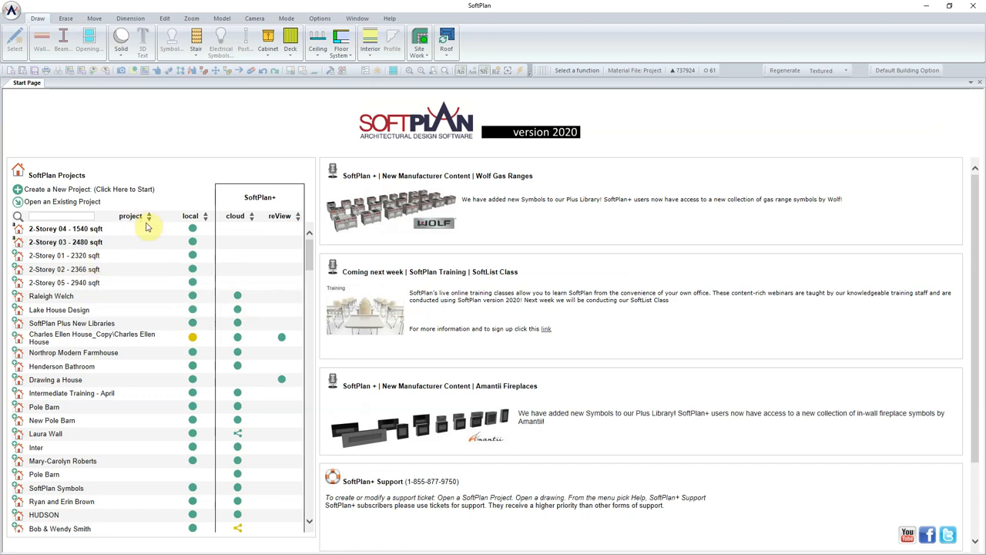
right_click(64, 282)
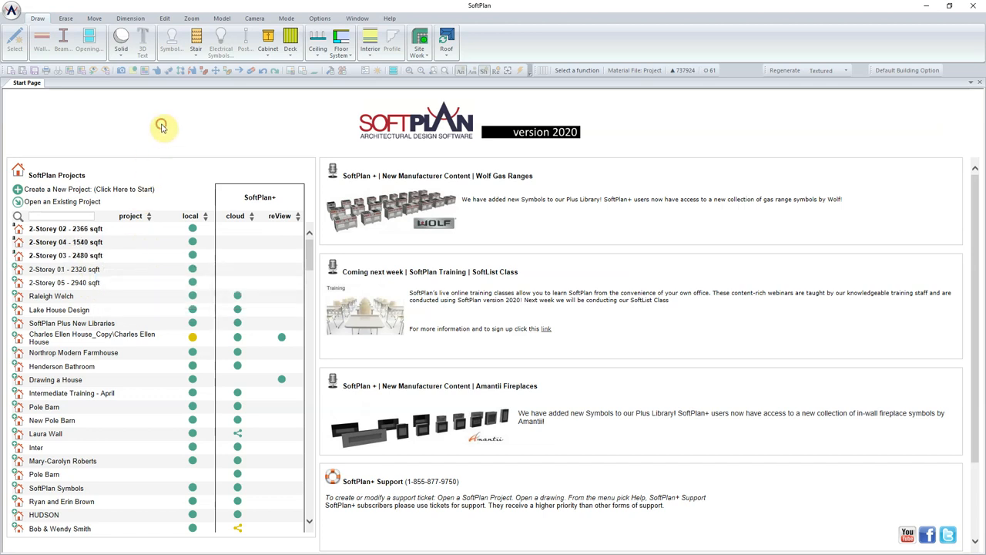
mouse_move(96, 233)
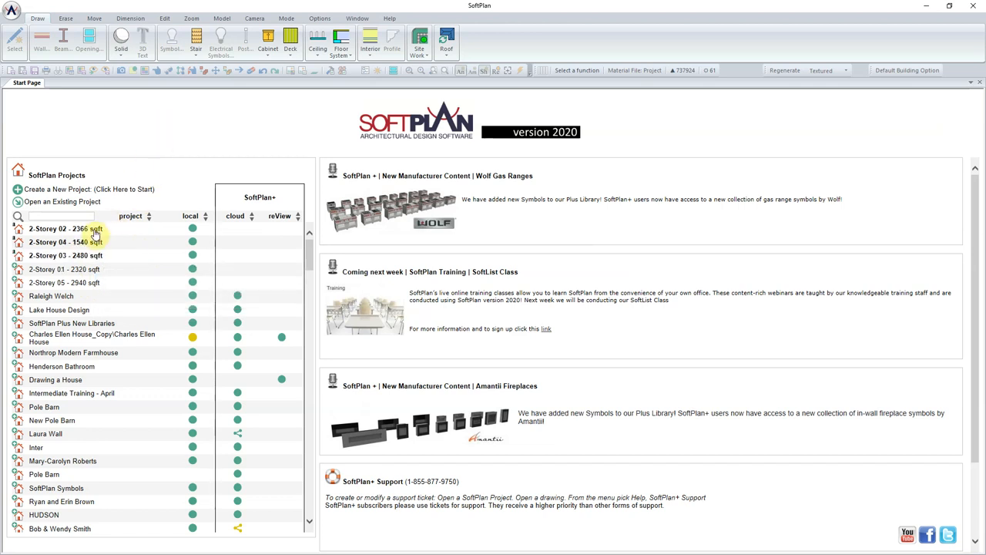
- Remove the 2-Storey 01 - 2320 sqft project from the list
right_click(65, 229)
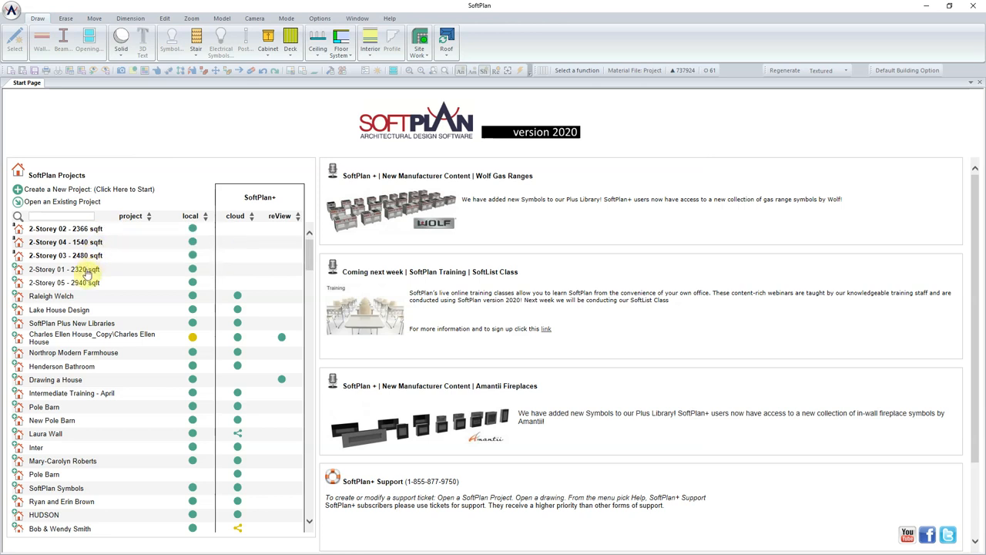
right_click(87, 269)
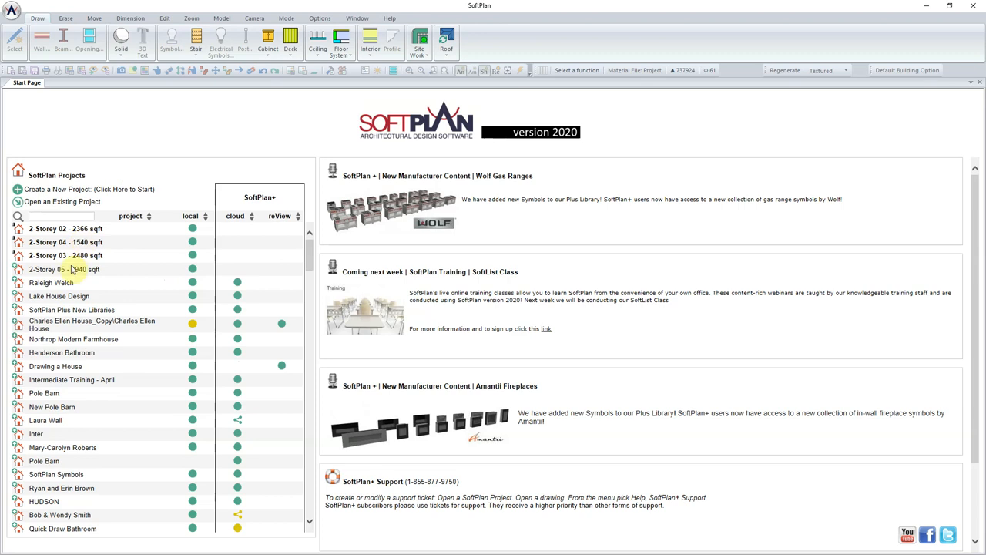
- Open the 2-Storey 02 - 2366 sqft project to its main floor plan
right_click(66, 228)
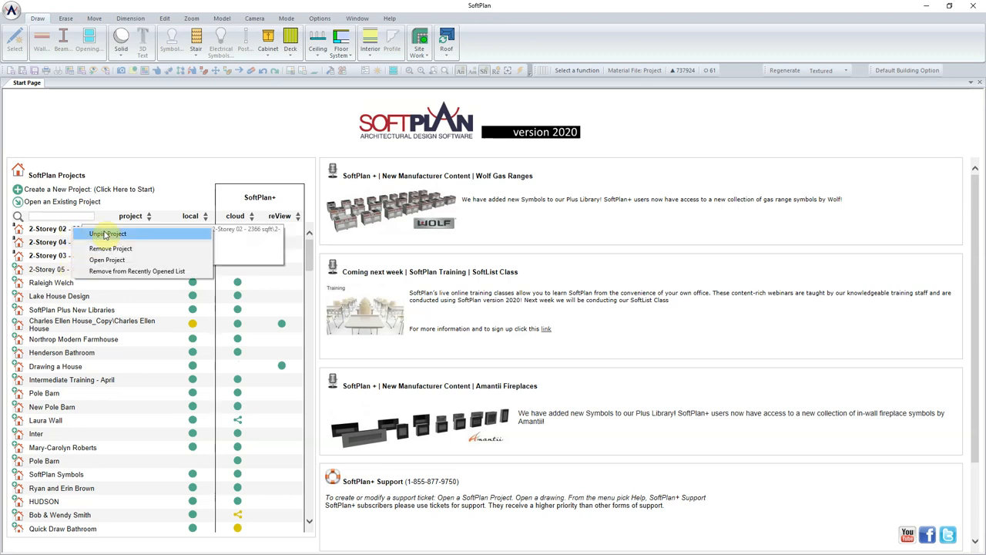
click(106, 260)
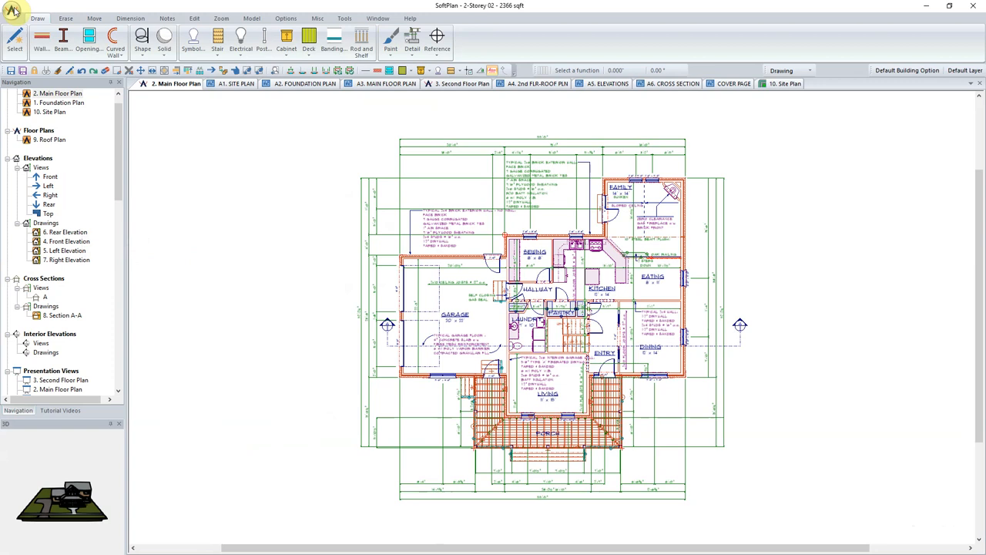
- Save the 2-Storey 02 main floor plan drawing from the application menu
click(12, 10)
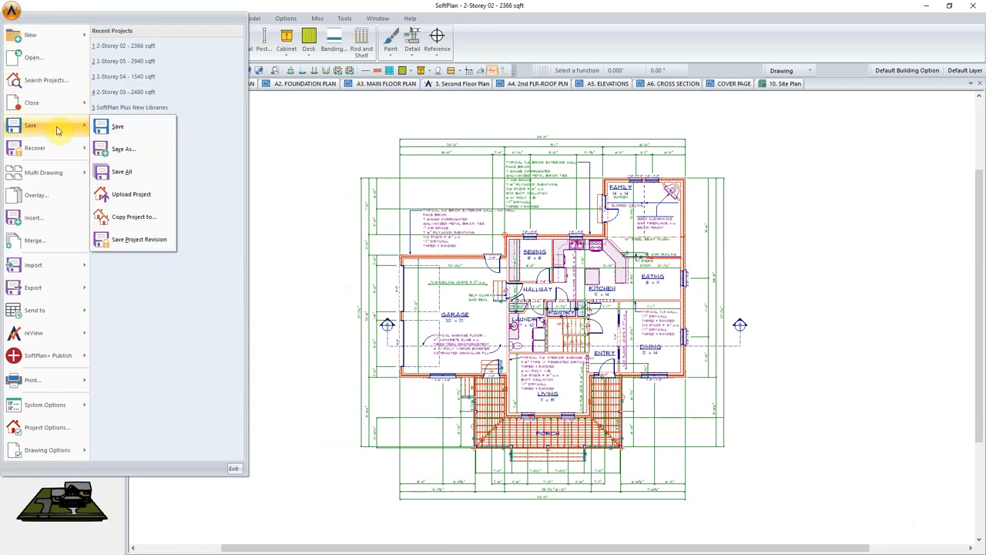
mouse_move(118, 126)
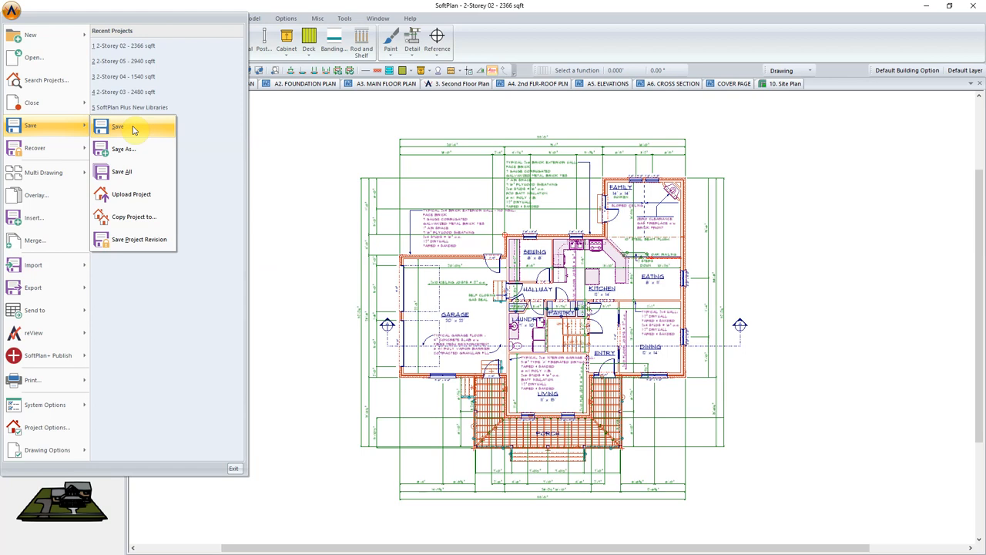
click(118, 127)
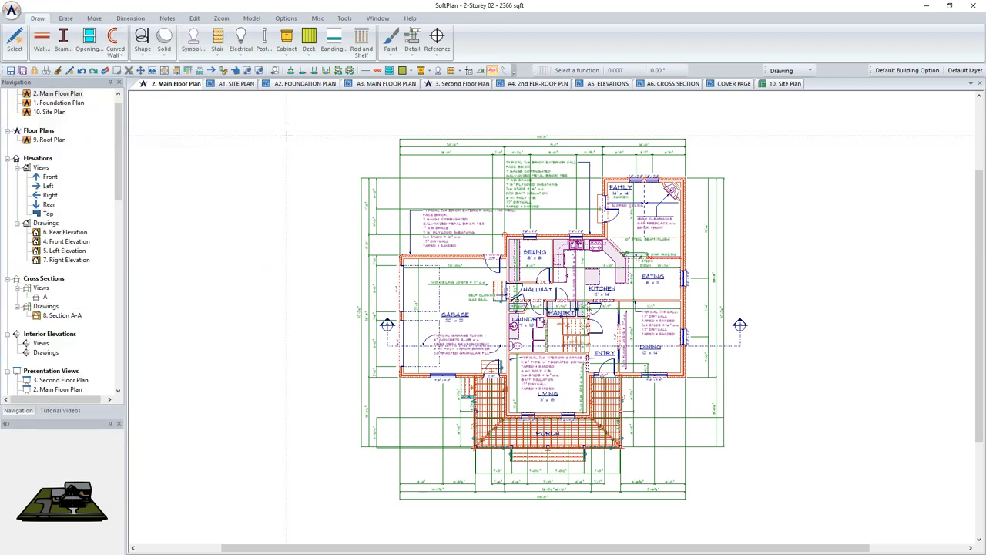
click(37, 18)
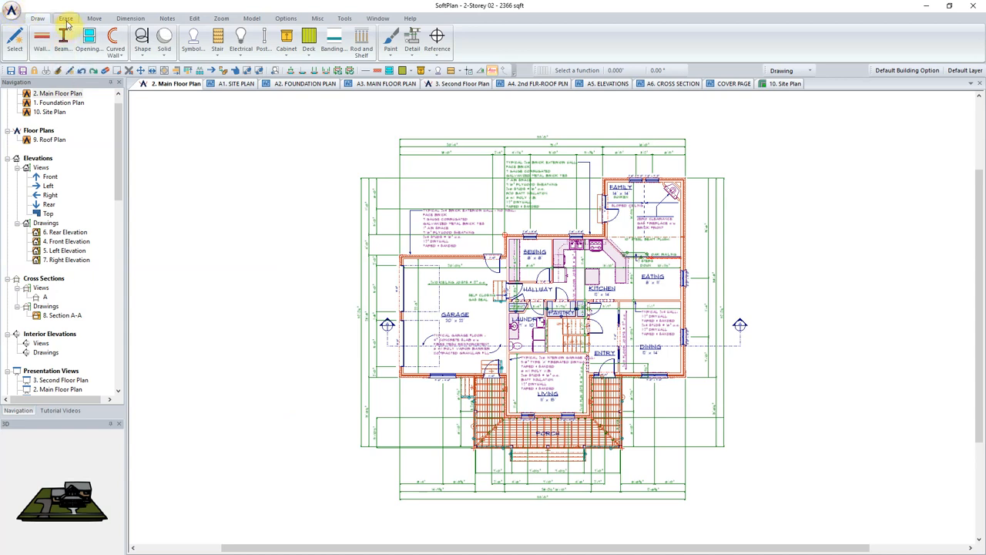
- Block-cut away the left side of the plan with the garage and its dimensions
click(65, 18)
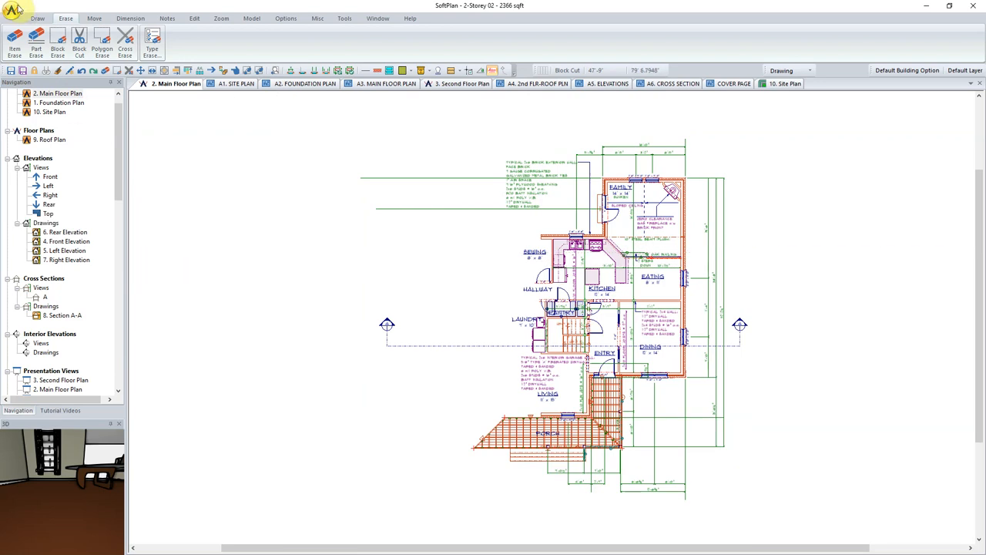
click(12, 10)
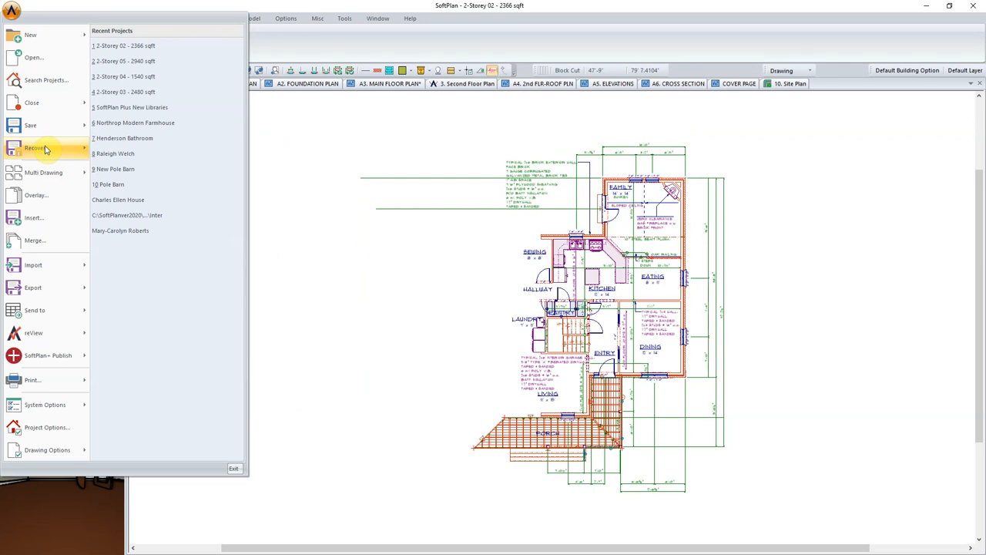
- Recover the Main Floor Plan from the 1:52 PM save and answer the save prompt
click(35, 147)
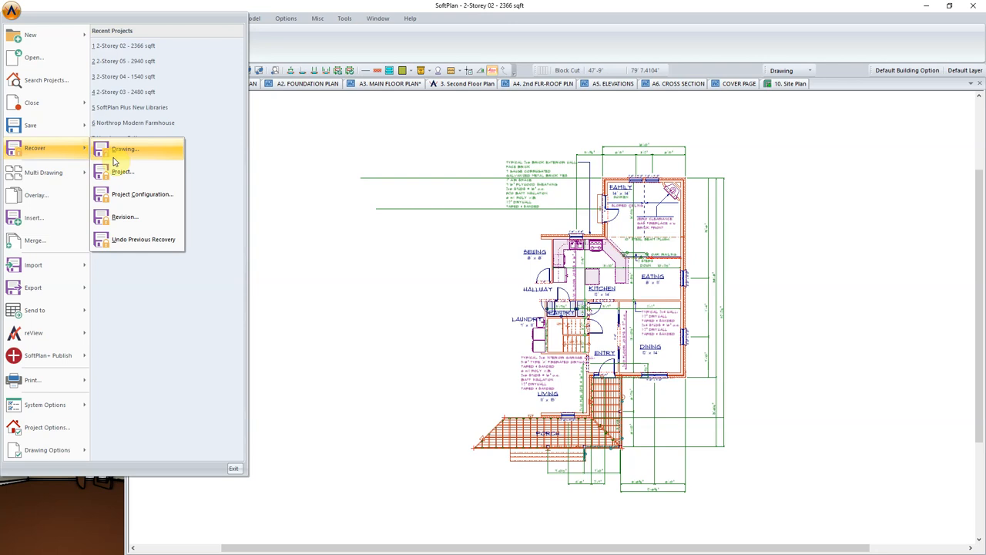
mouse_move(124, 171)
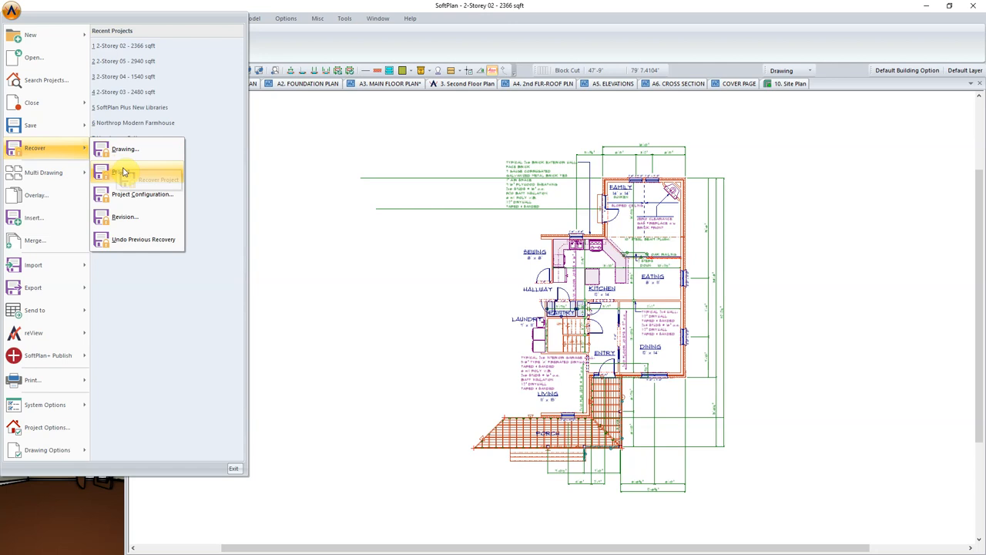
mouse_move(129, 149)
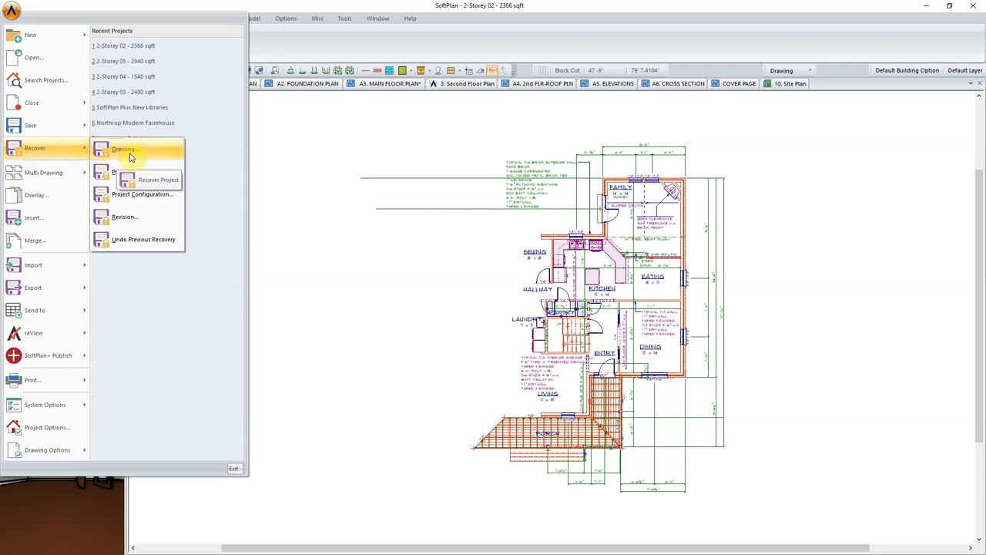
click(123, 149)
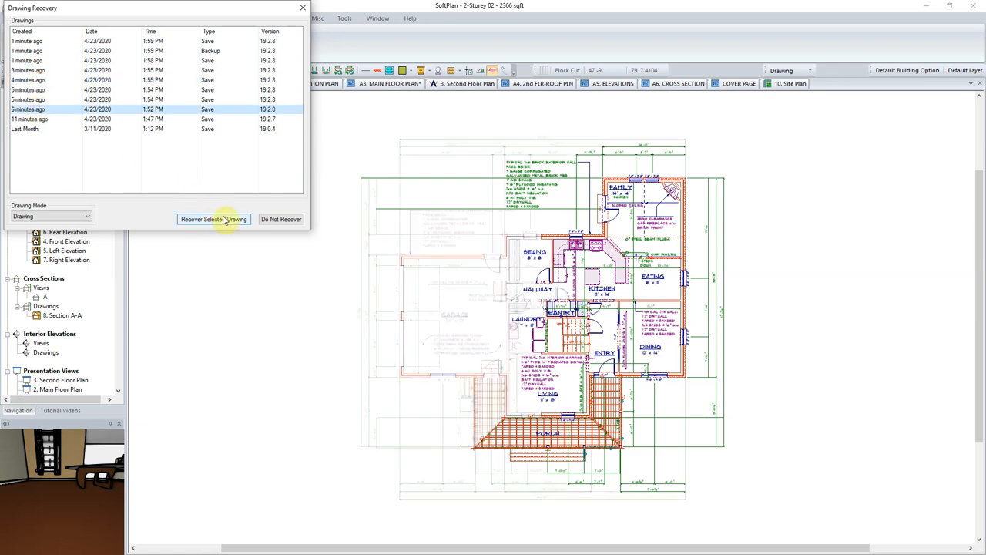
click(214, 219)
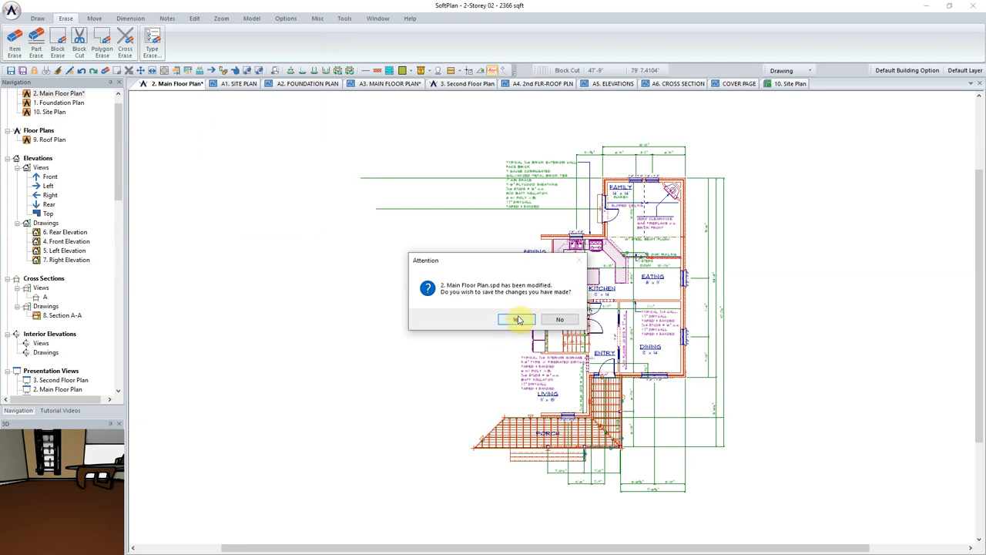
click(515, 319)
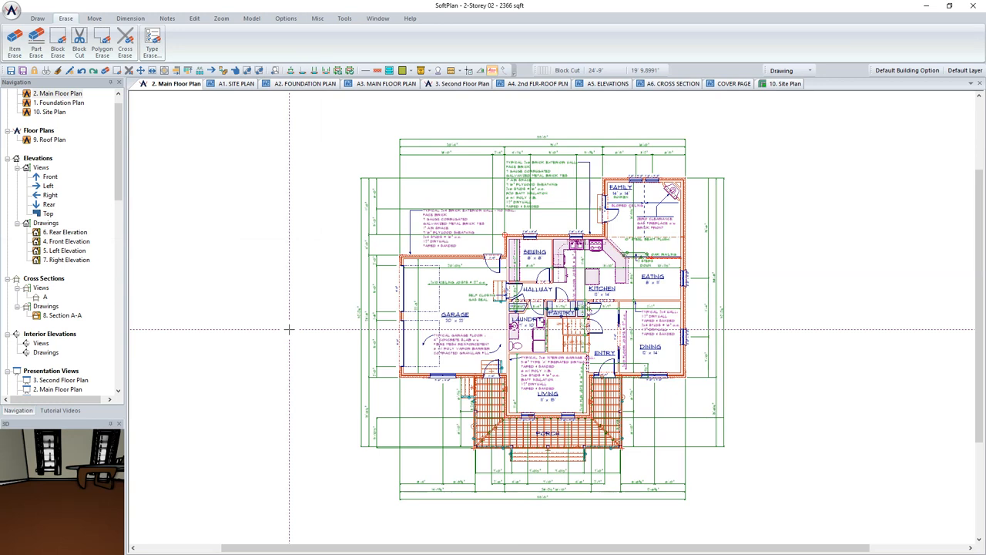
- Recover the 1:19 PM project revision into a new dated project folder
click(13, 13)
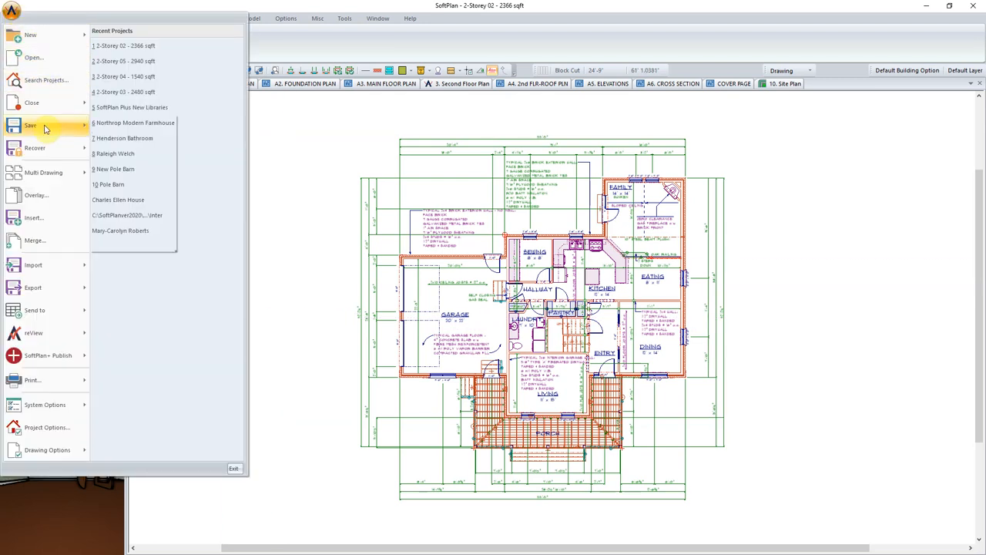
click(35, 147)
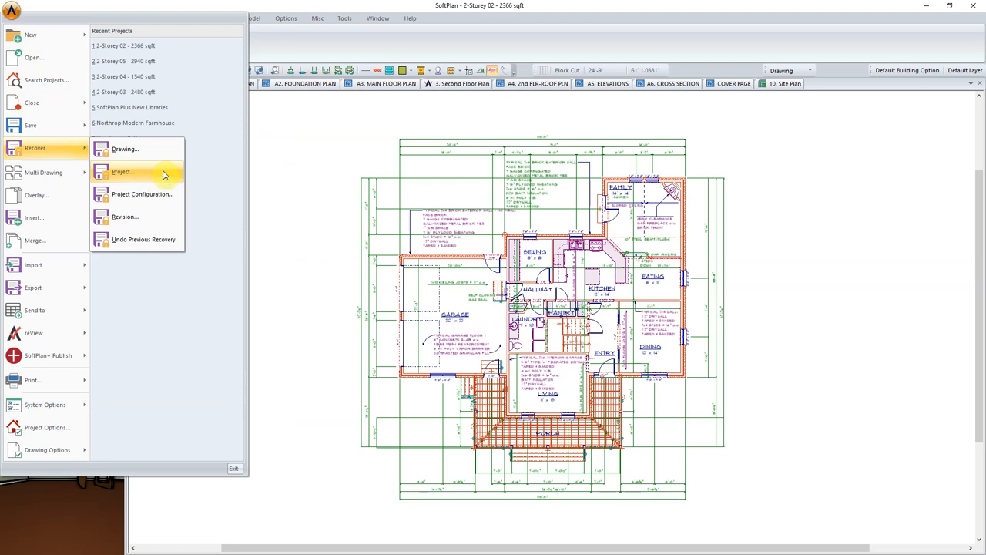
click(122, 171)
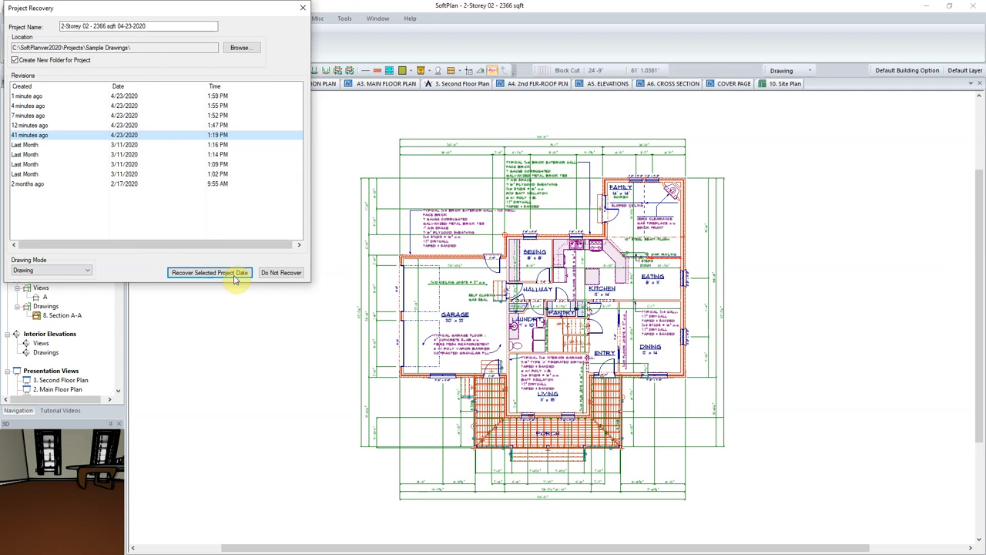
click(209, 272)
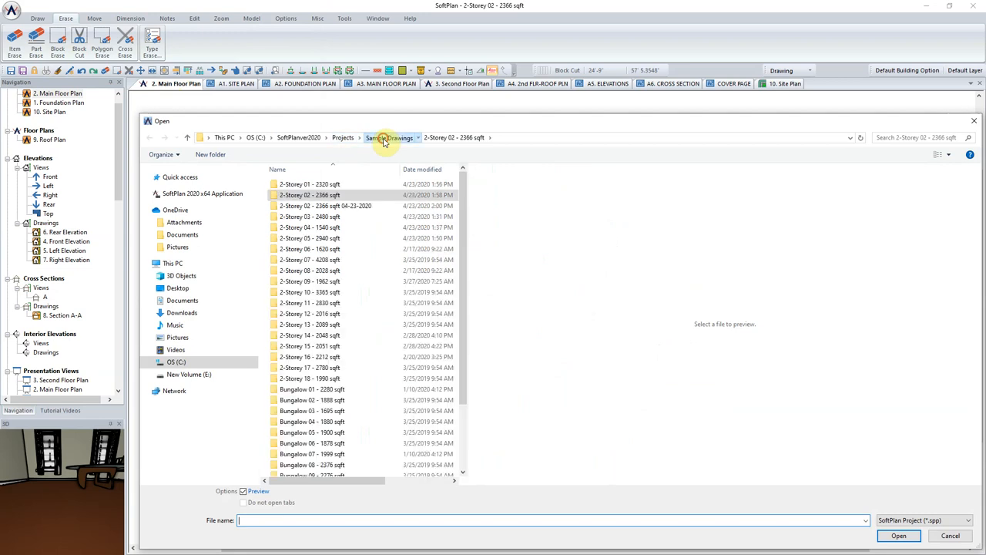
- Go up to Sample Drawings to see the dated 04-23-2020 copy of 2-Storey 02
click(325, 205)
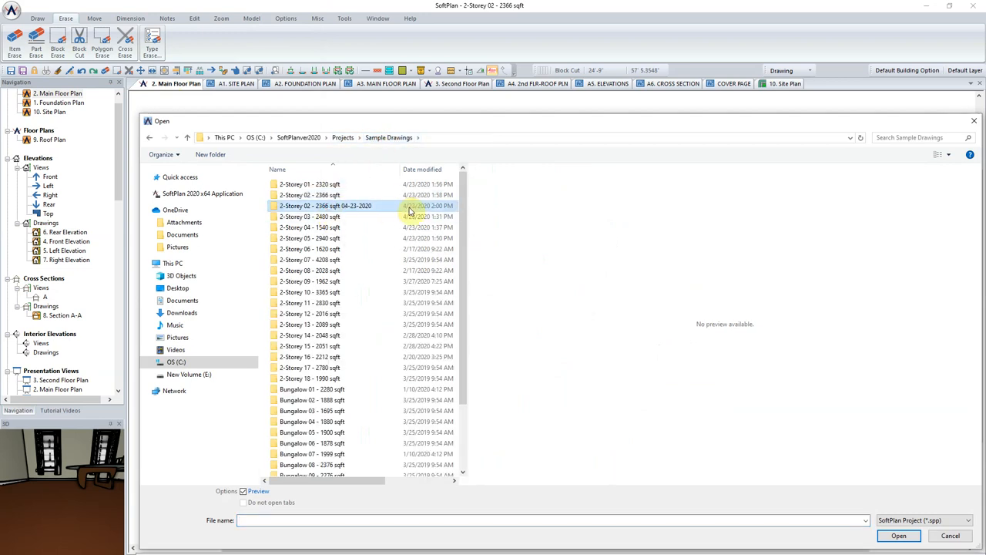
mouse_move(418, 212)
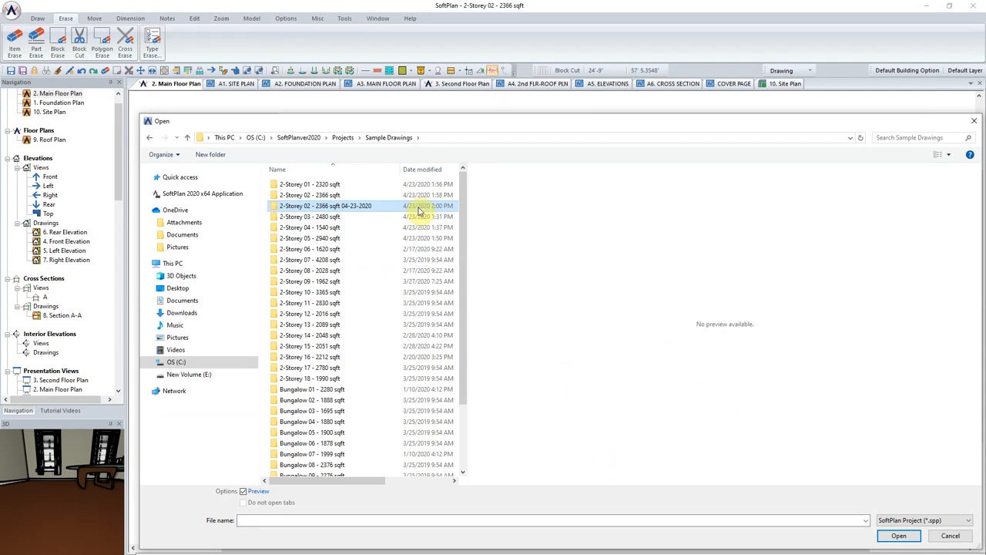
mouse_move(370, 220)
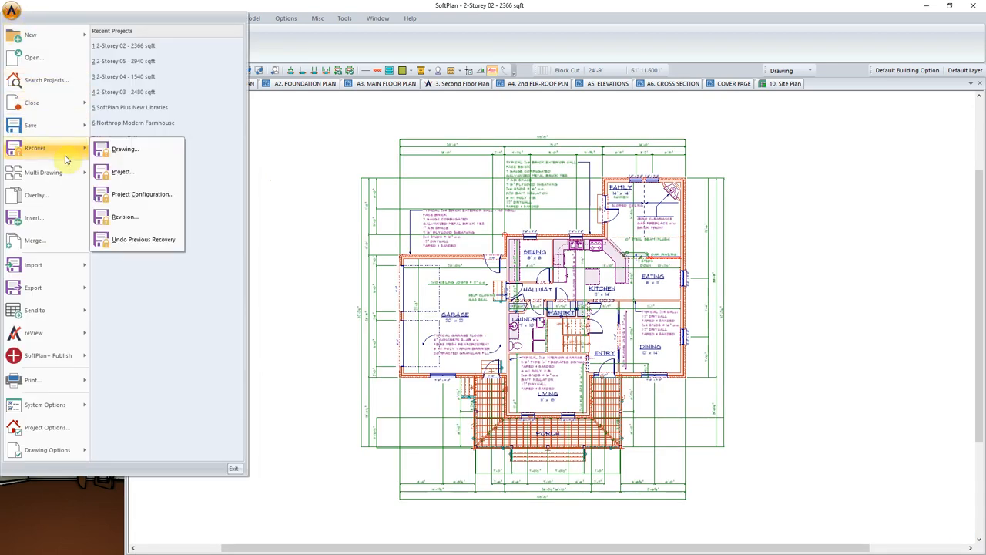
mouse_move(68, 316)
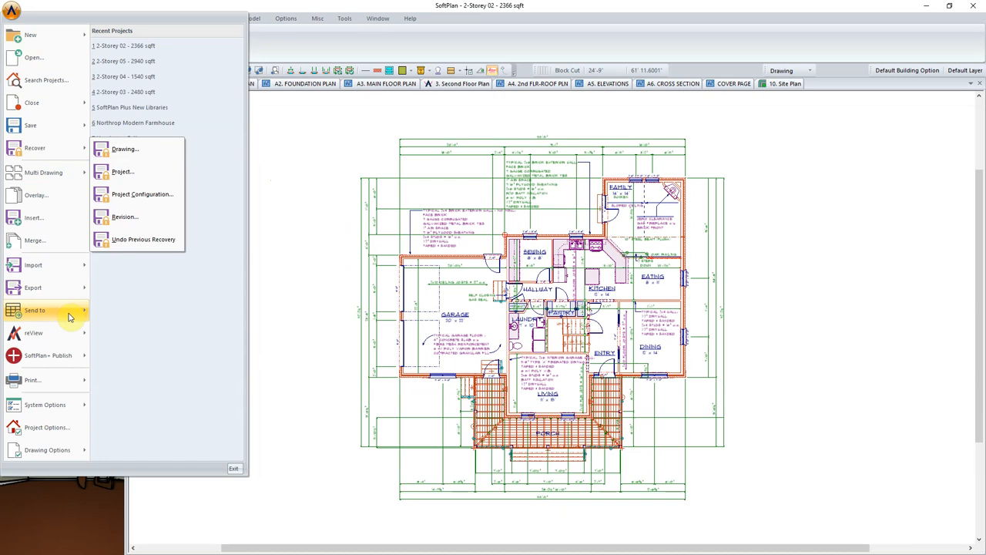
mouse_move(69, 332)
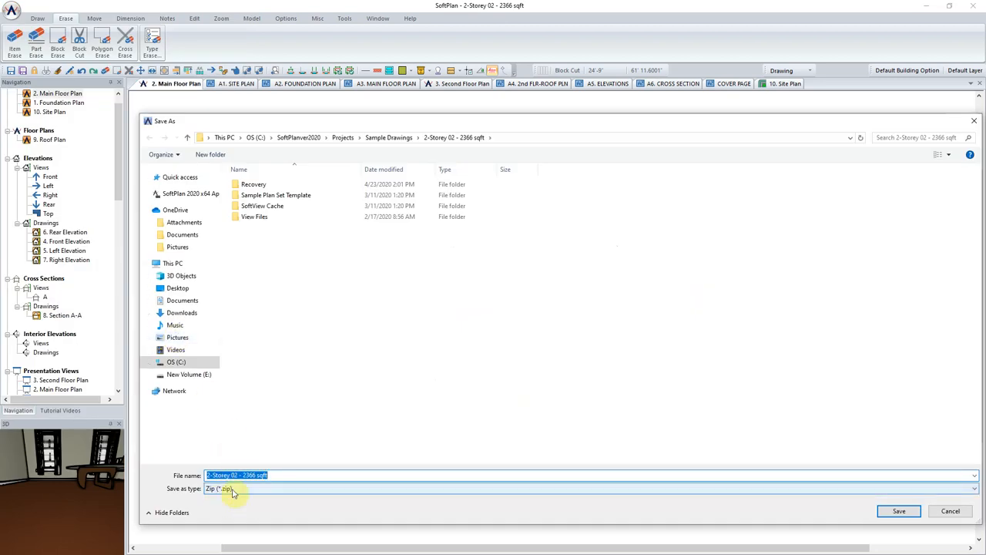
mouse_move(752, 517)
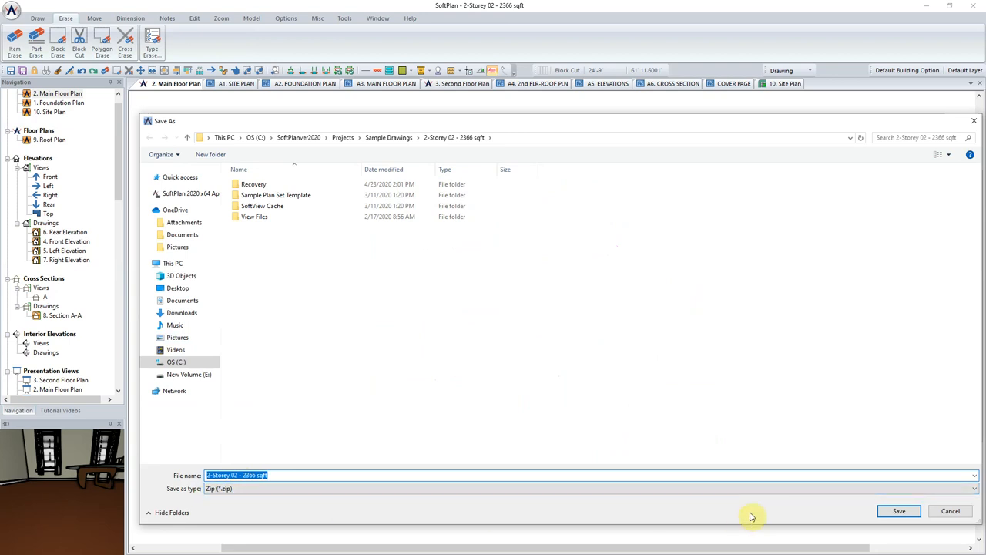
mouse_move(899, 511)
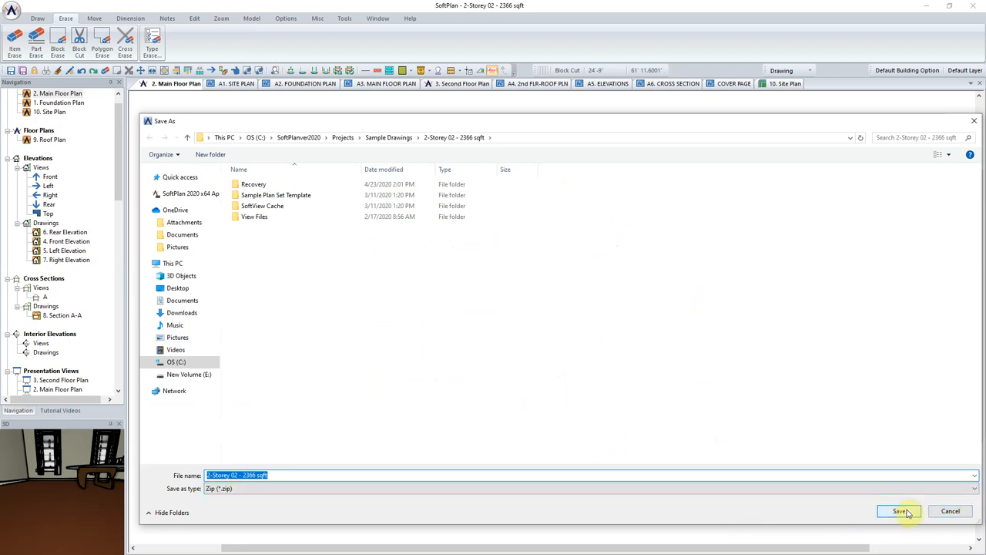
- Save 2-Storey 02 - 2366 sqft as a Zip archive in its project folder
click(899, 511)
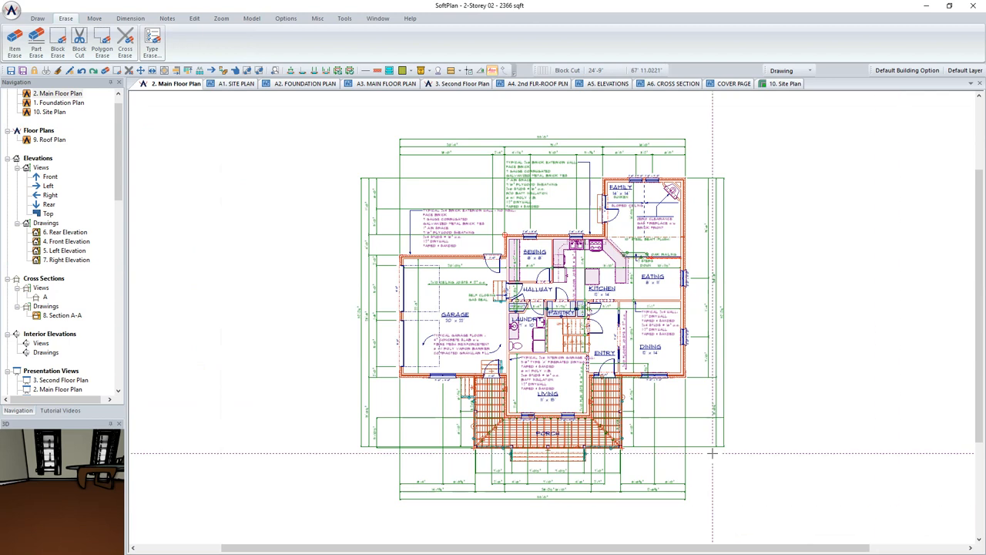
mouse_move(311, 332)
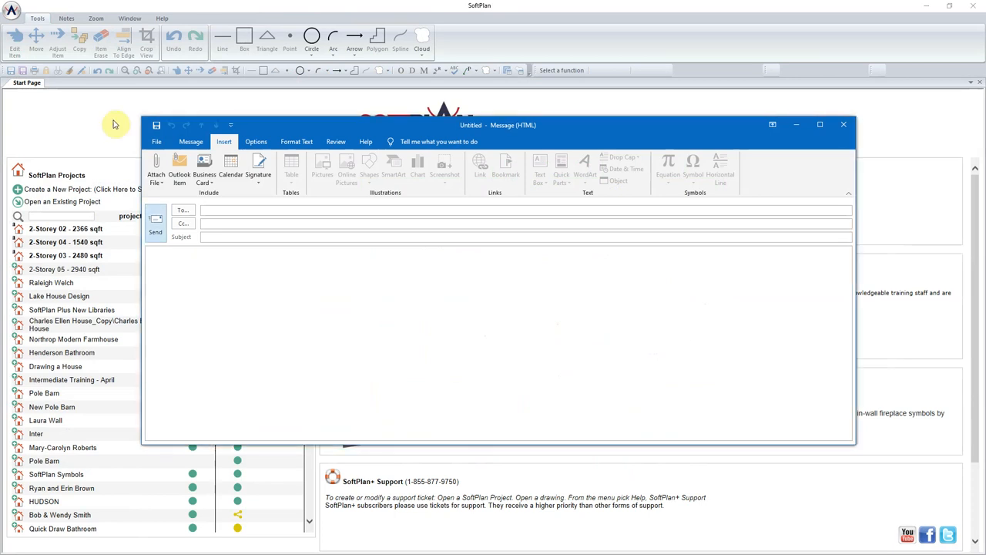
- Attach 2-Storey 02 - 2366 sqft.zip from Recent Items to the new message
click(156, 167)
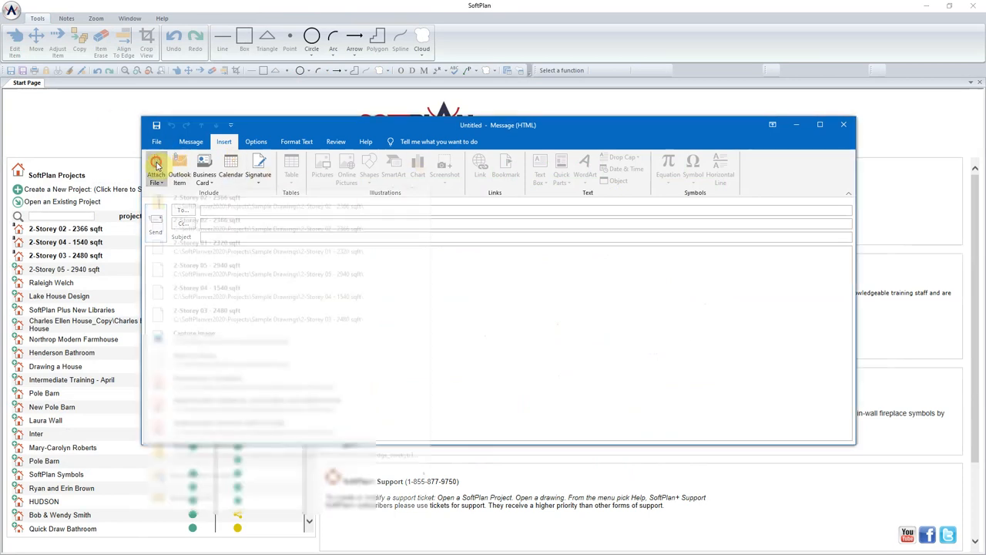
click(157, 168)
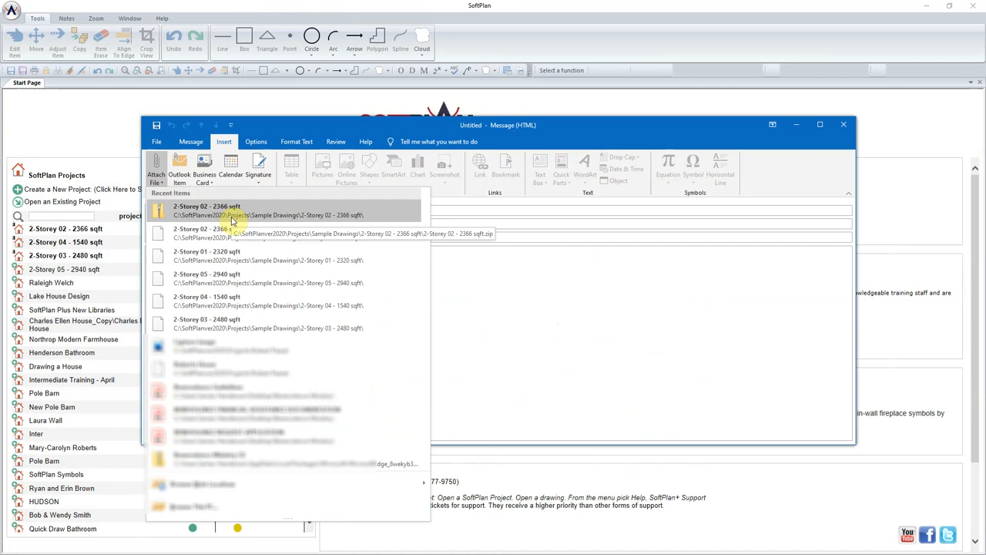
click(231, 214)
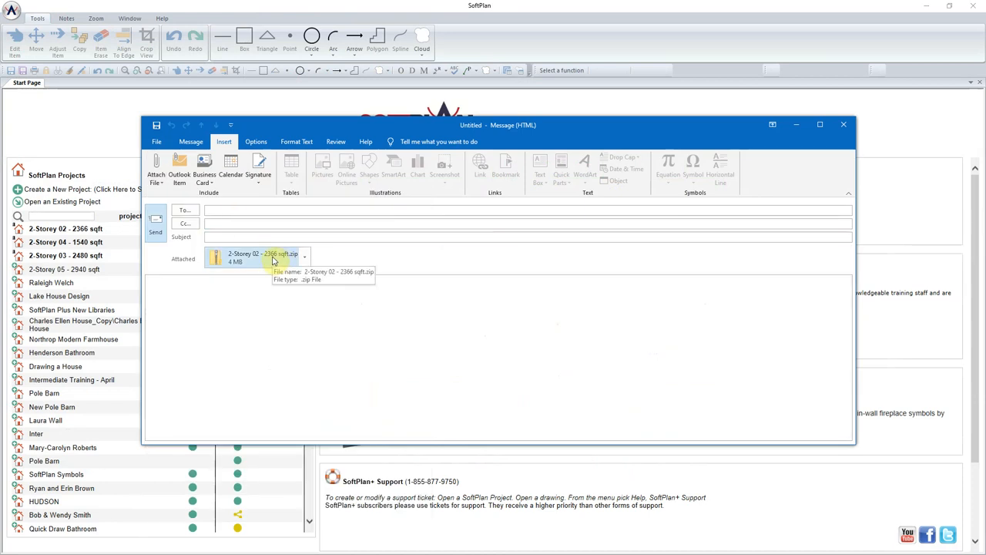